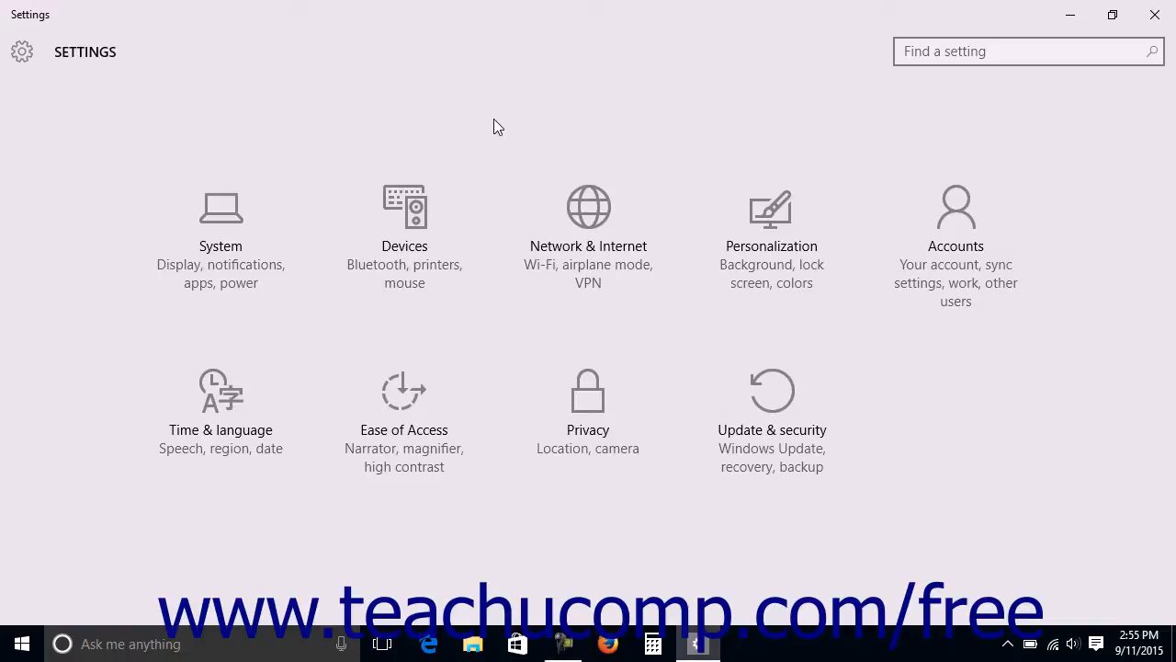
mouse_move(253, 224)
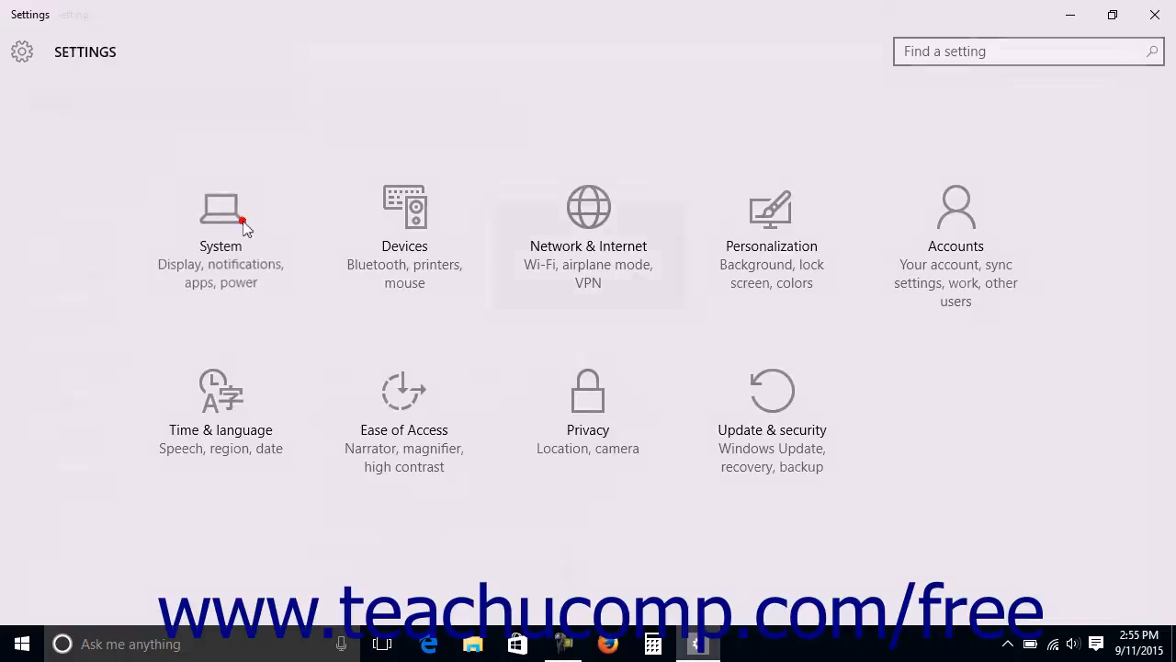
Enter the System category from the Settings home screen
left_click(221, 221)
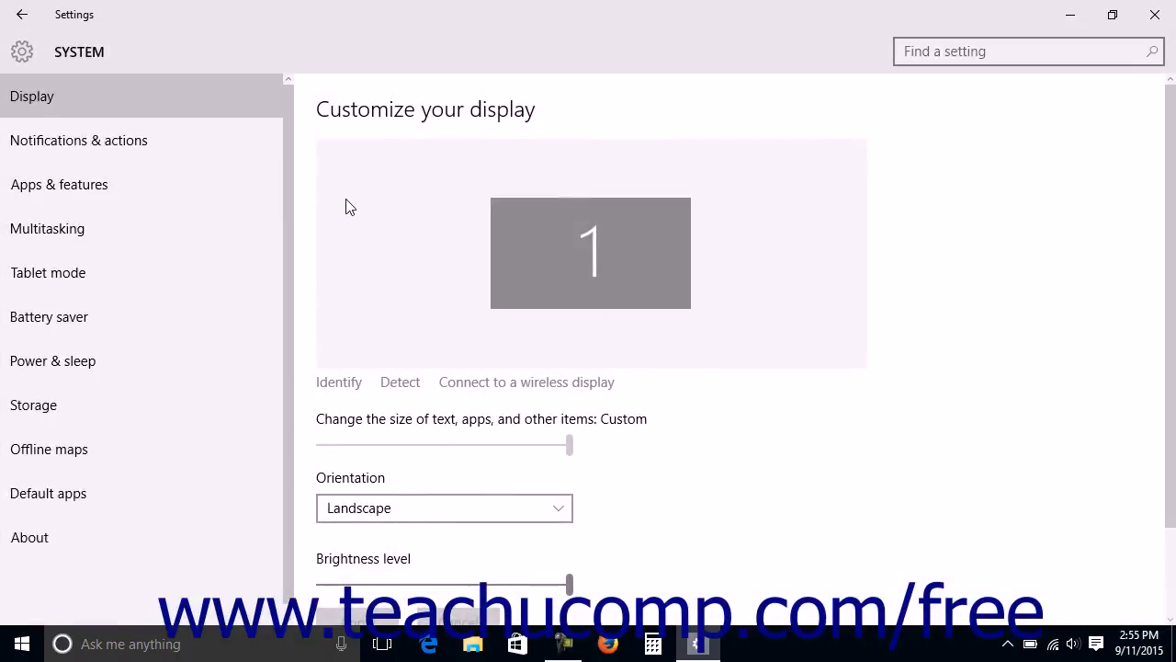
mouse_move(51, 360)
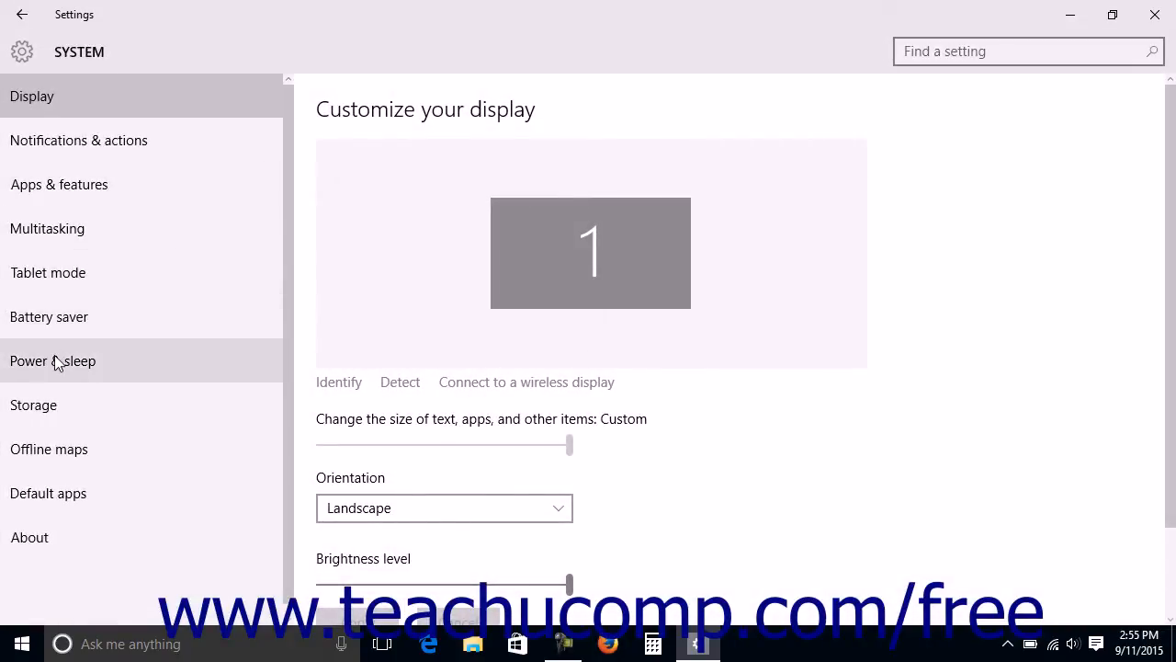
Show the Power & sleep timeouts and keep the battery screen-off timeout at 10 minutes
left_click(51, 360)
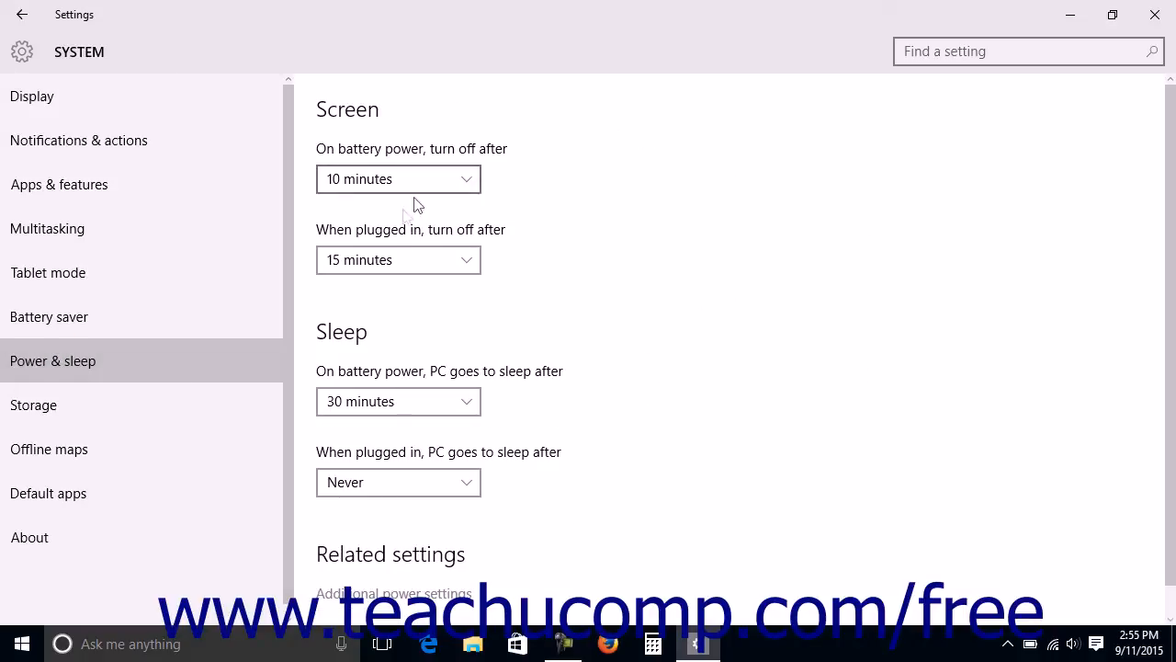
mouse_move(555, 371)
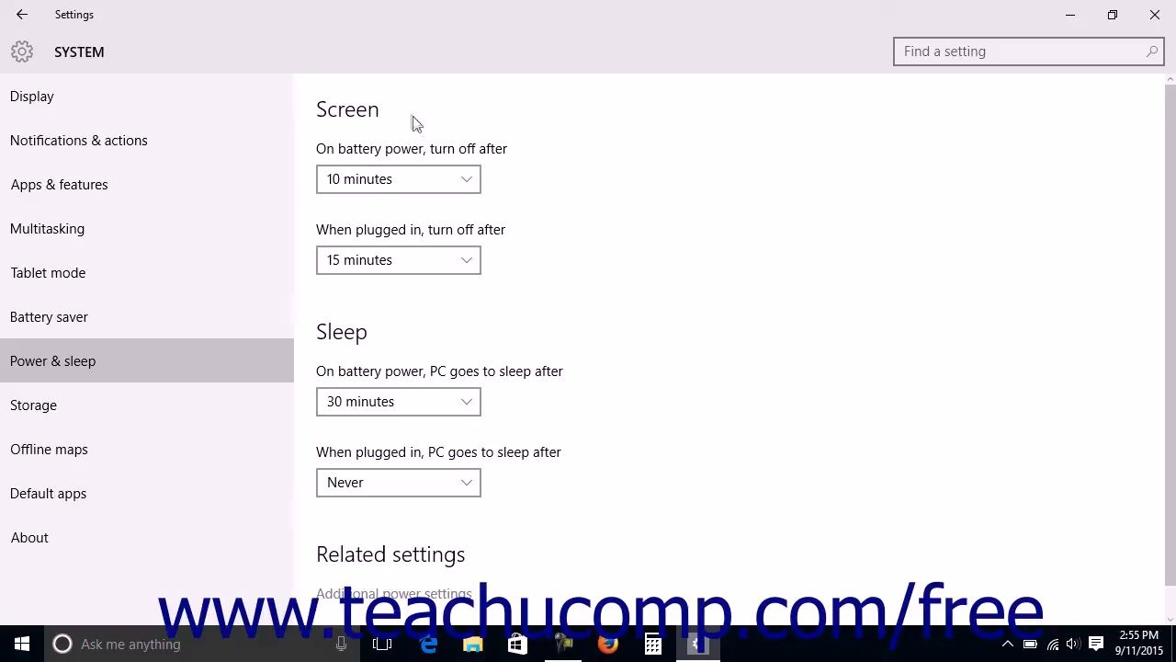
mouse_move(444, 149)
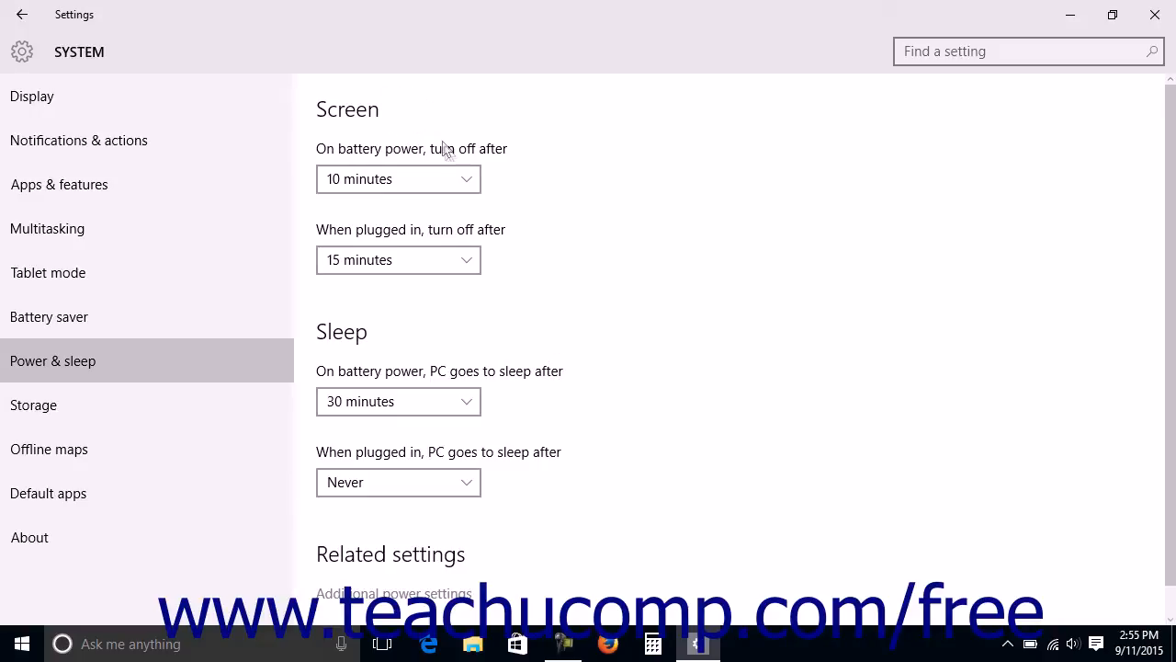
mouse_move(451, 154)
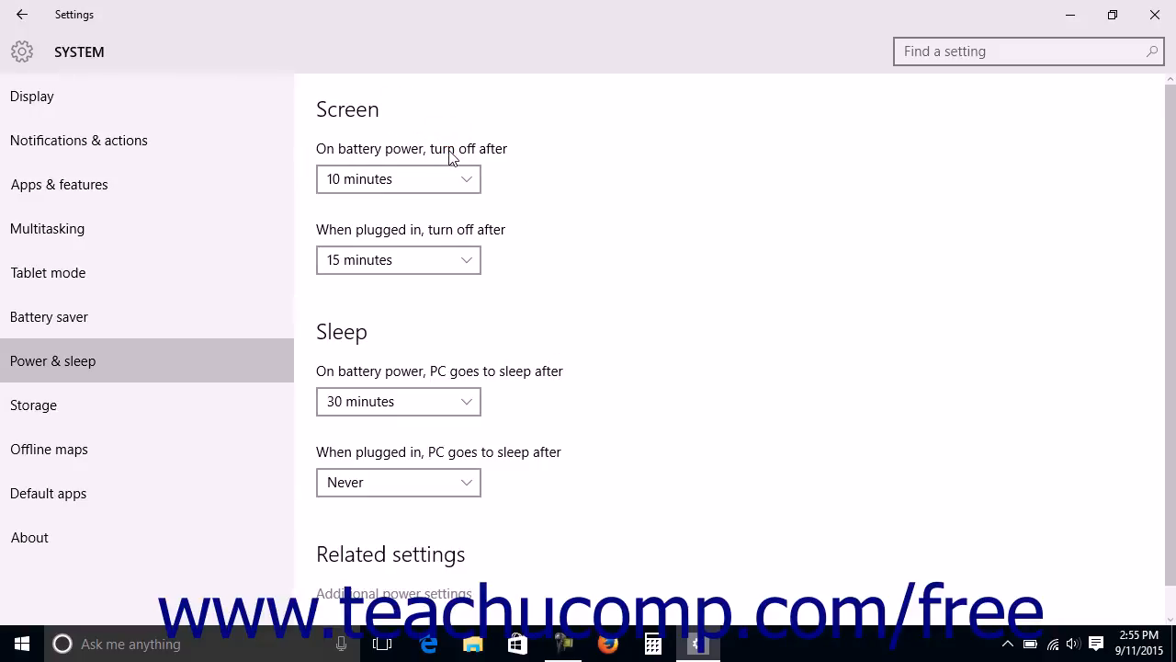
mouse_move(462, 236)
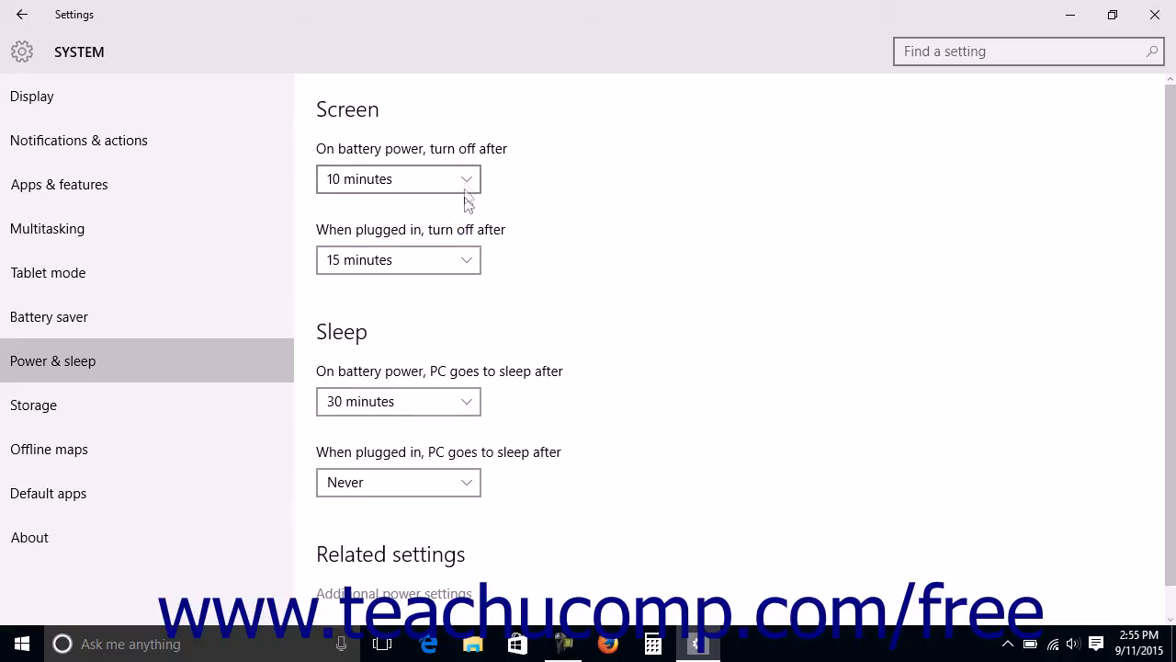
left_click(397, 178)
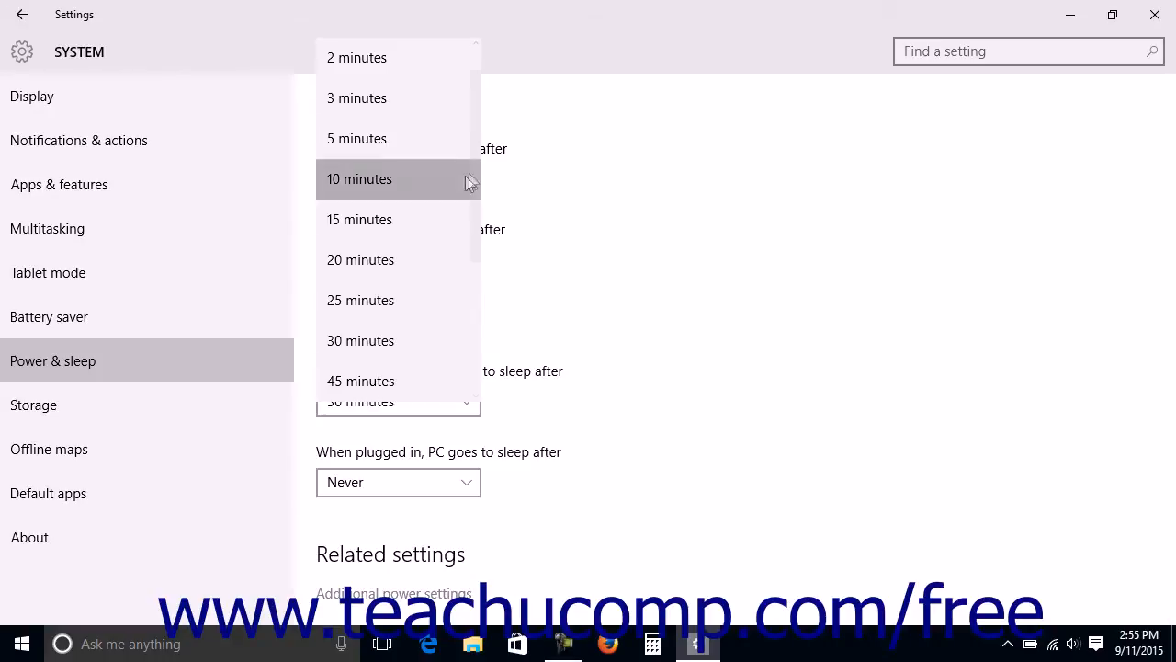
left_click(360, 179)
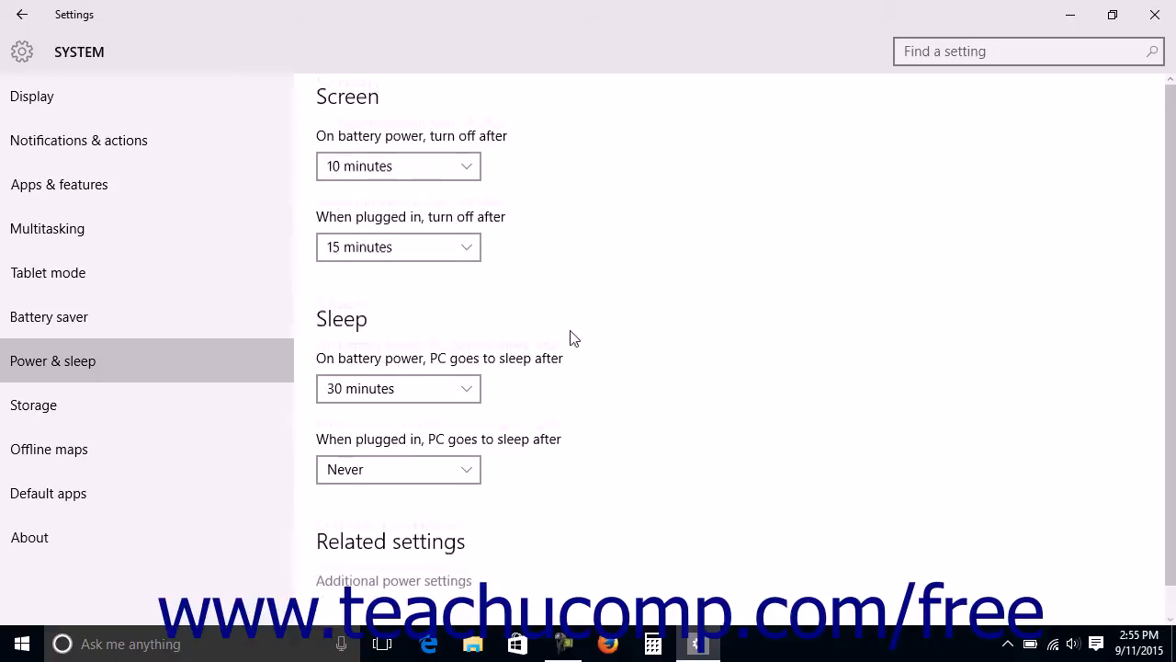
scroll("down", 3)
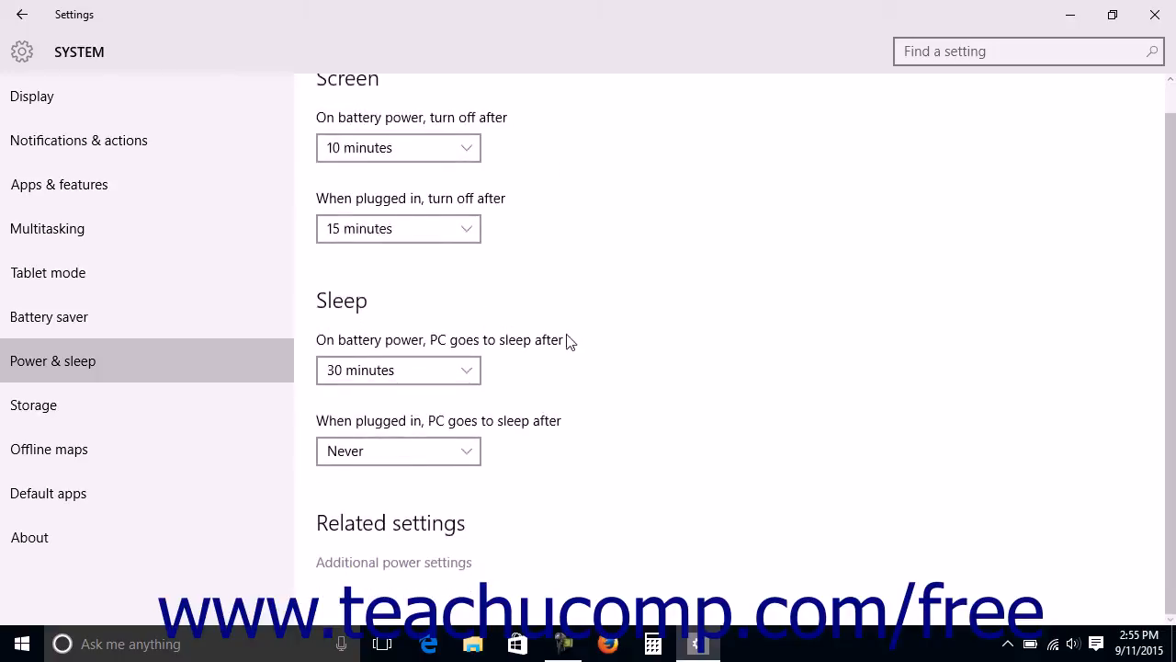
mouse_move(537, 432)
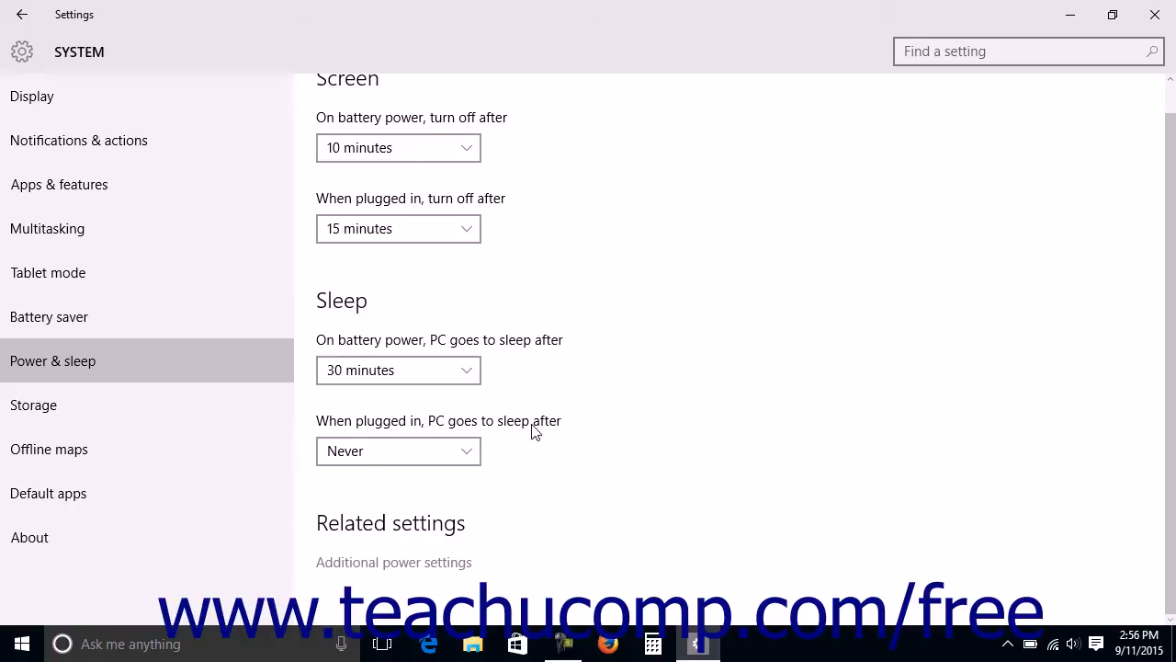
left_click(397, 369)
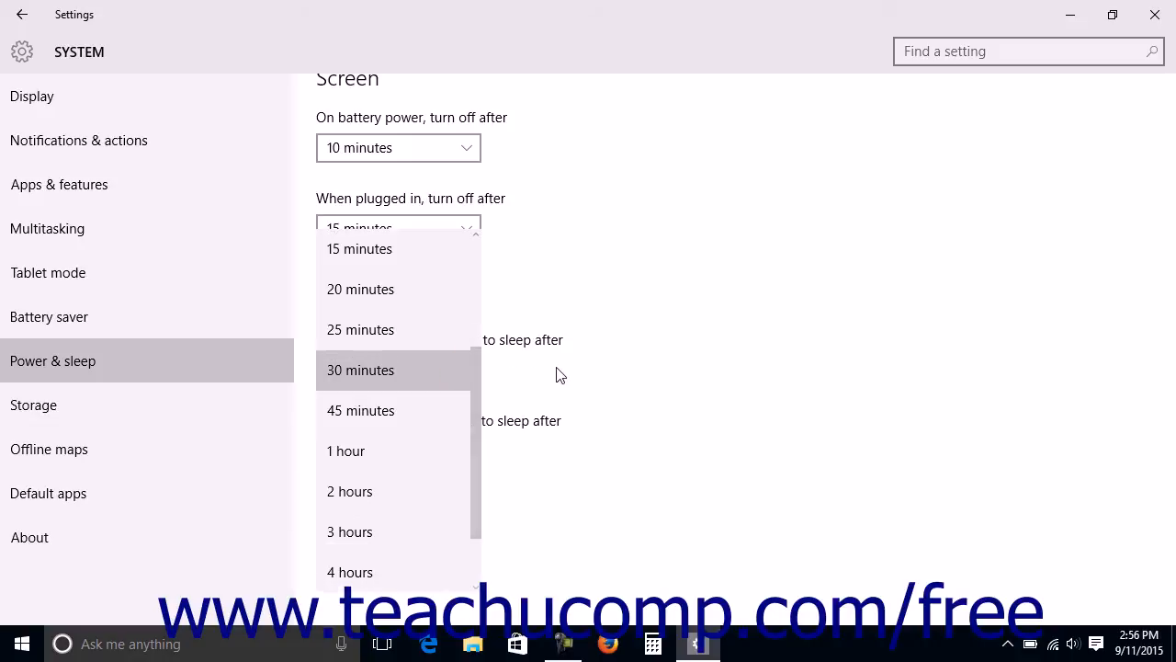
left_click(360, 369)
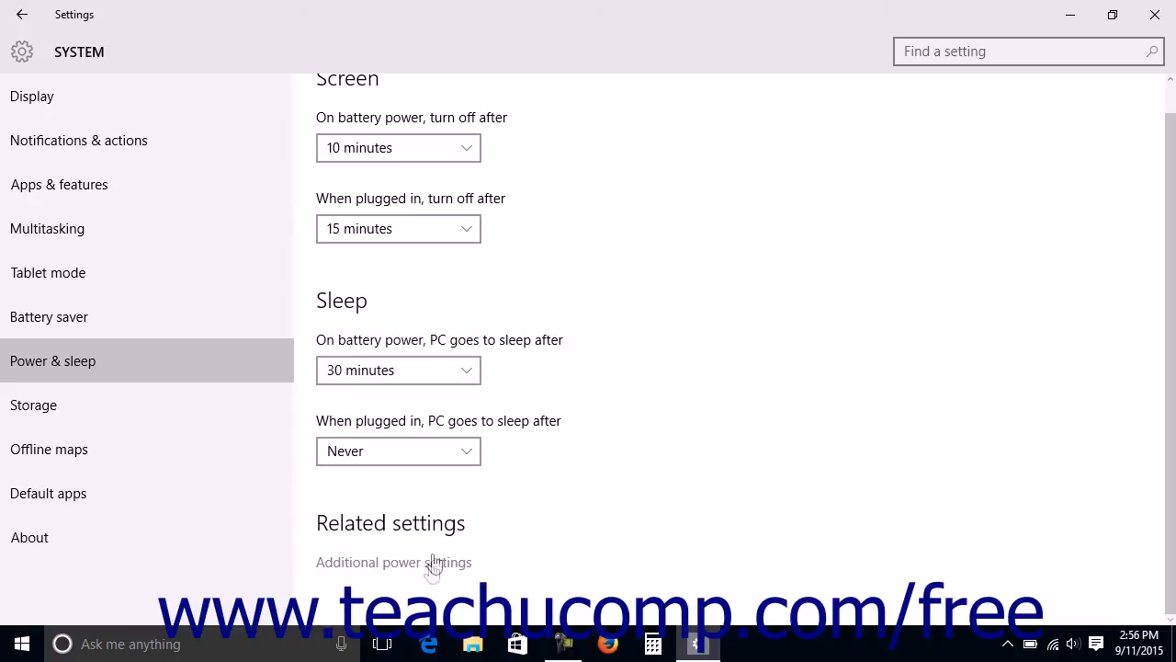
left_click(430, 563)
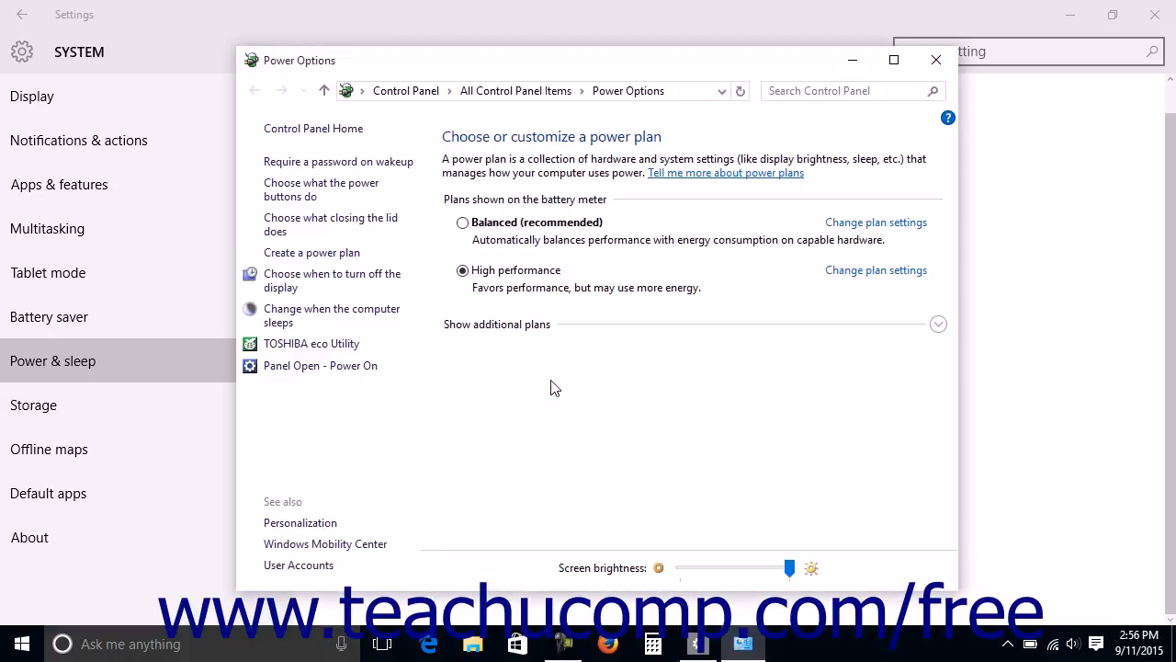
mouse_move(358, 69)
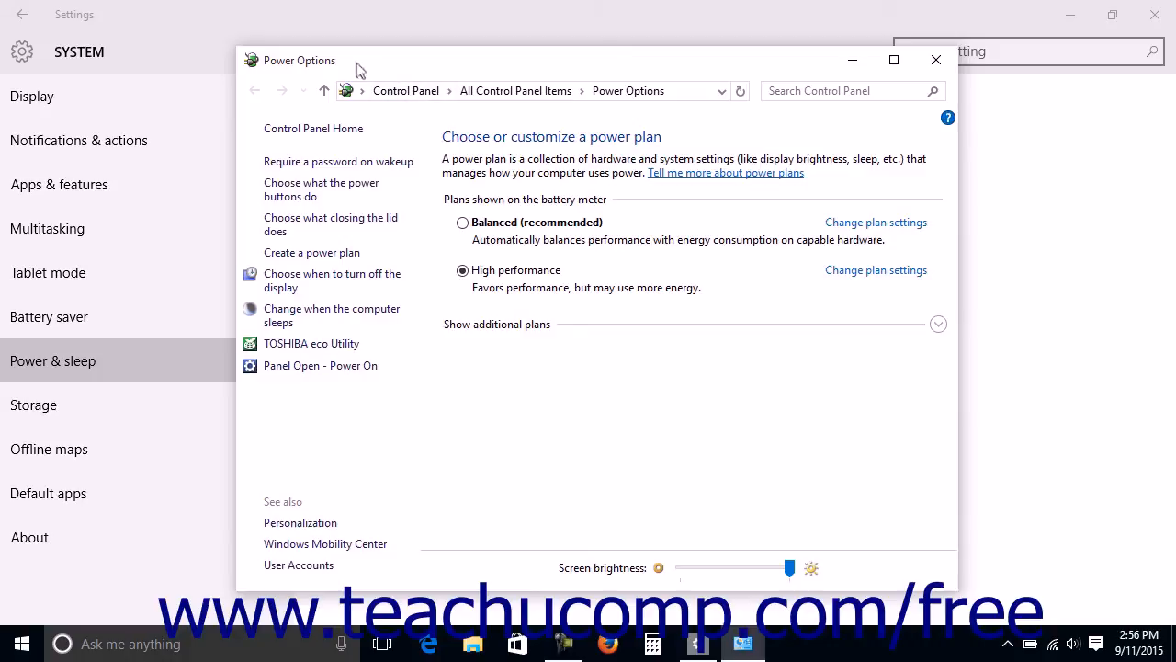
mouse_move(357, 67)
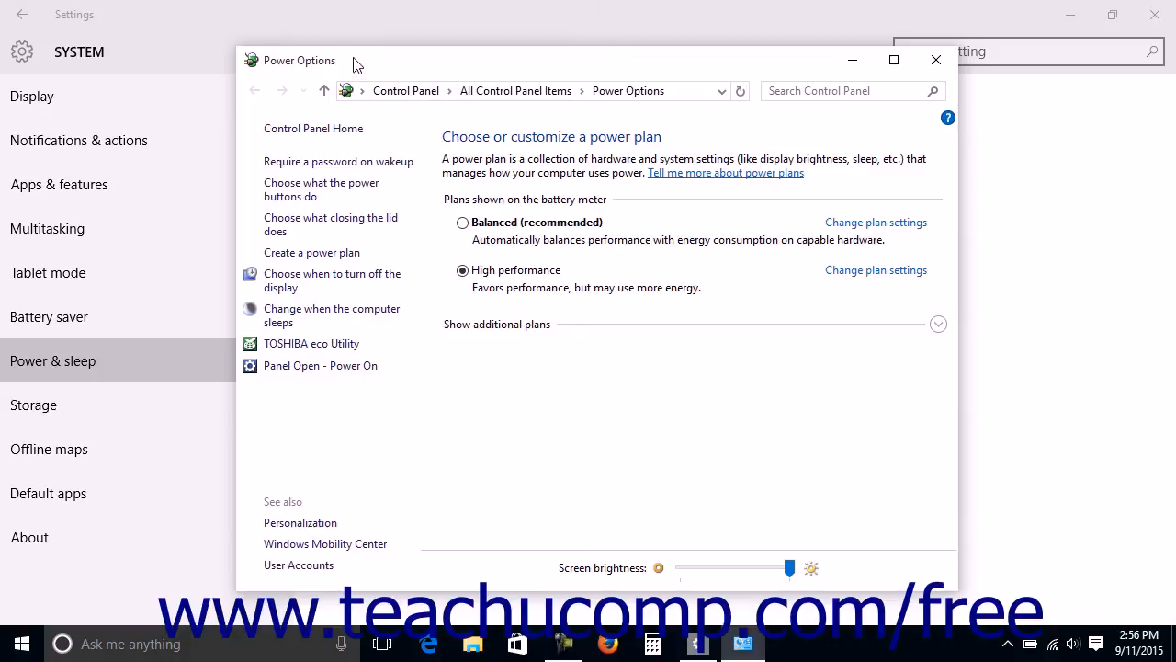
mouse_move(588, 85)
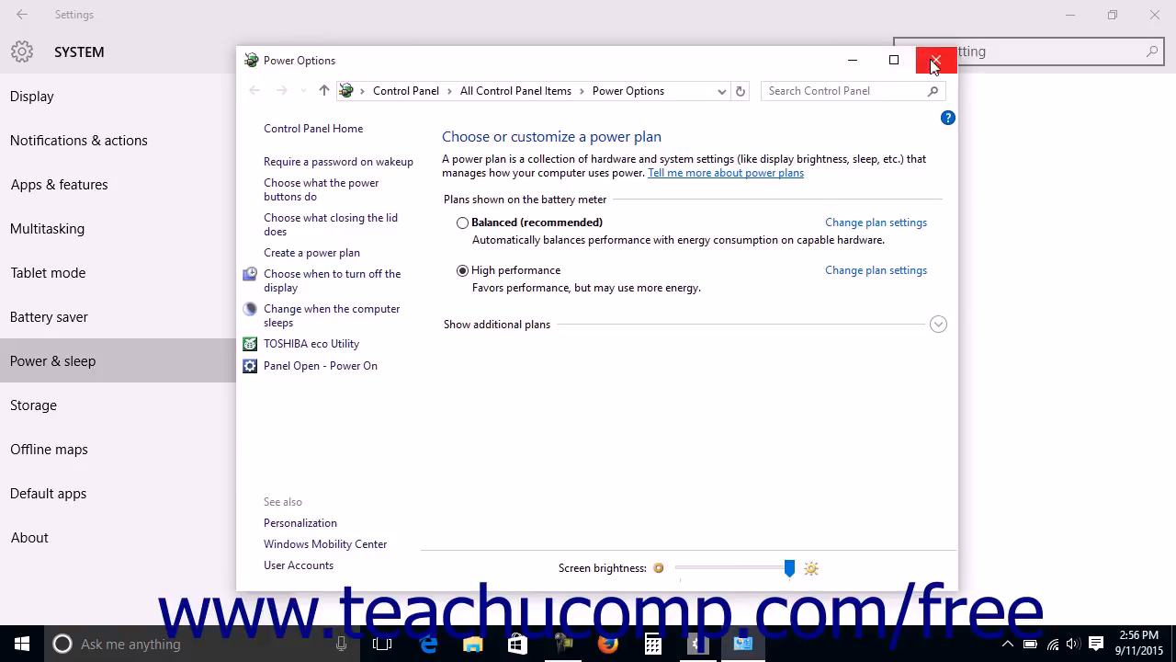
left_click(935, 59)
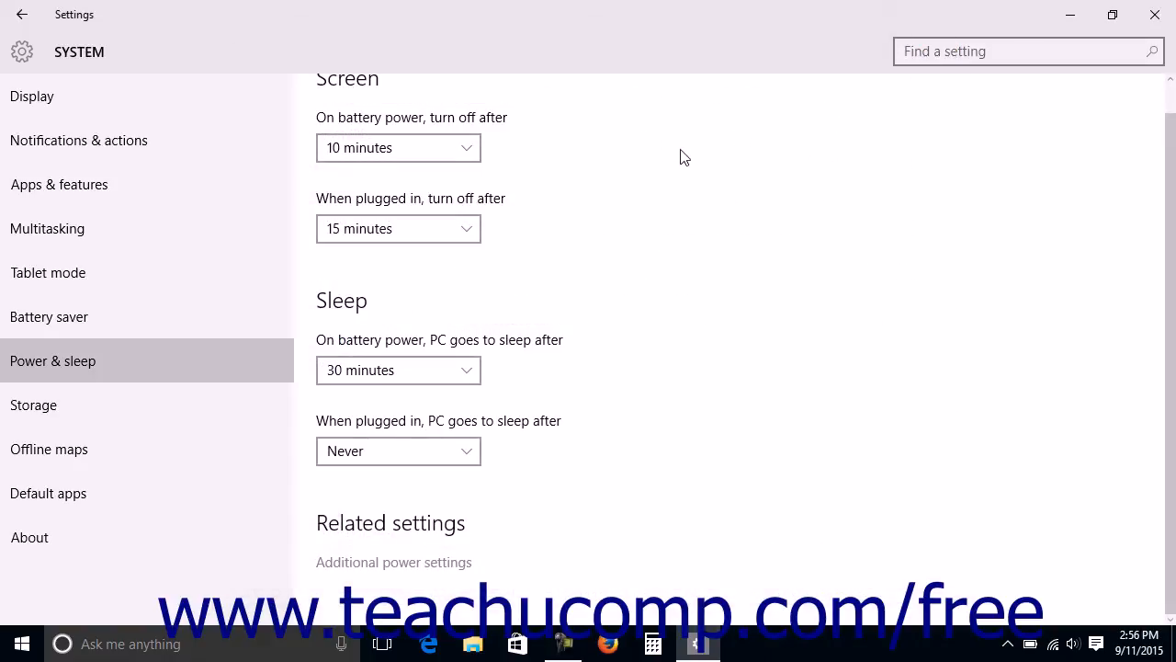